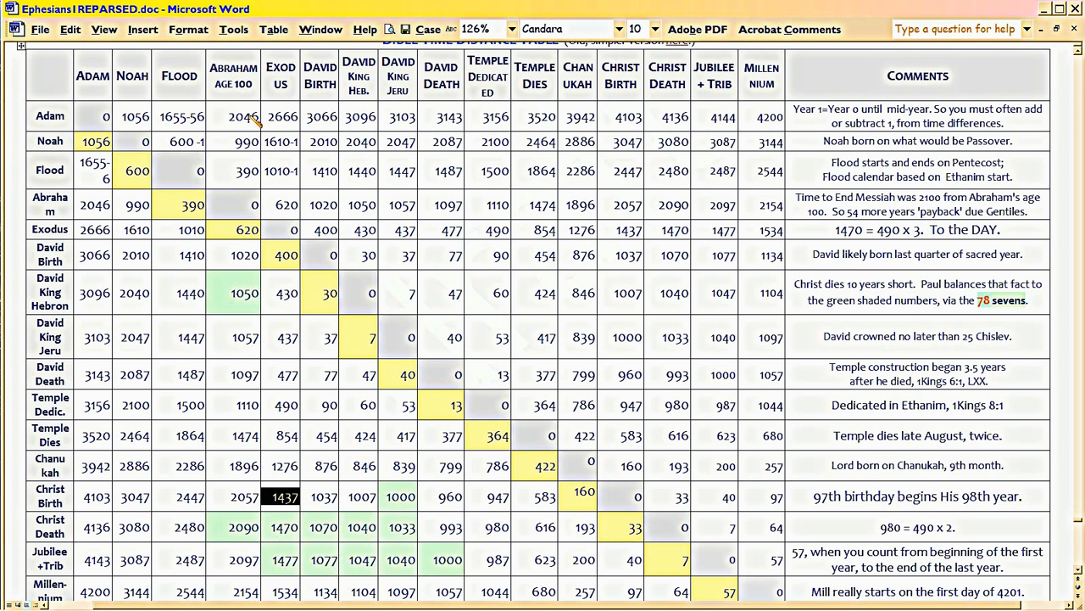
# Step: Pick out the 2046 Adam, 3156 Temple Dedicated and 4143 Lord's age-at-death figures in the year summary
pyautogui.click(243, 116)
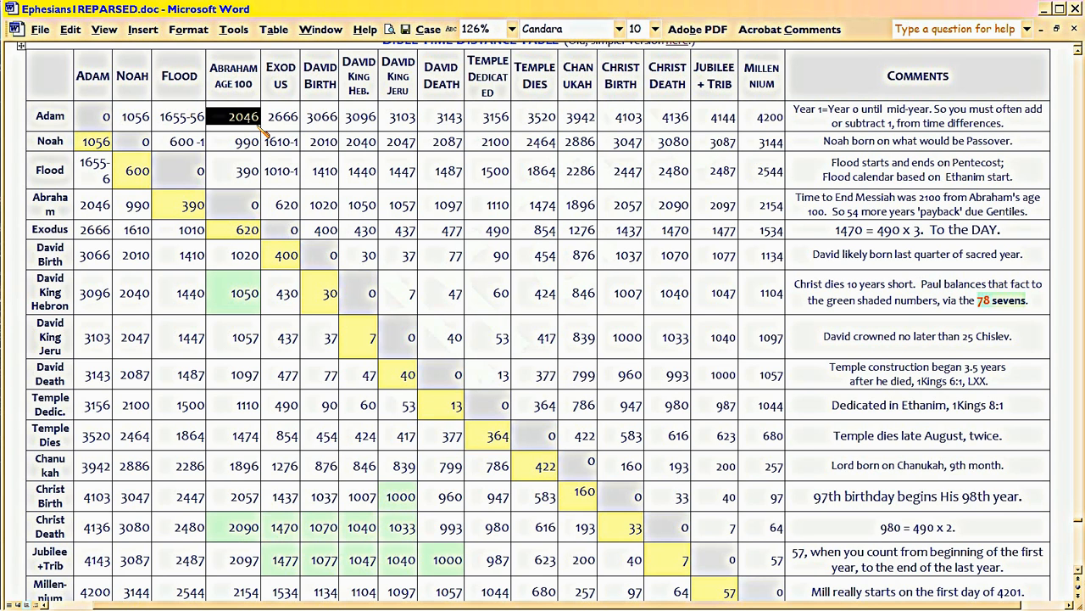
pyautogui.moveTo(291, 508)
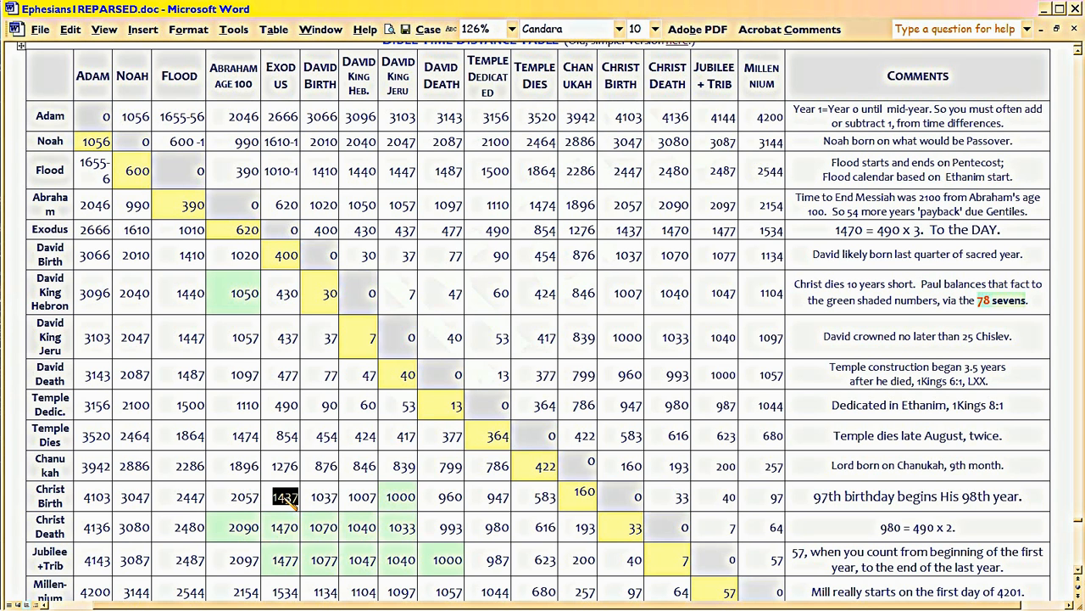
pyautogui.moveTo(94, 387)
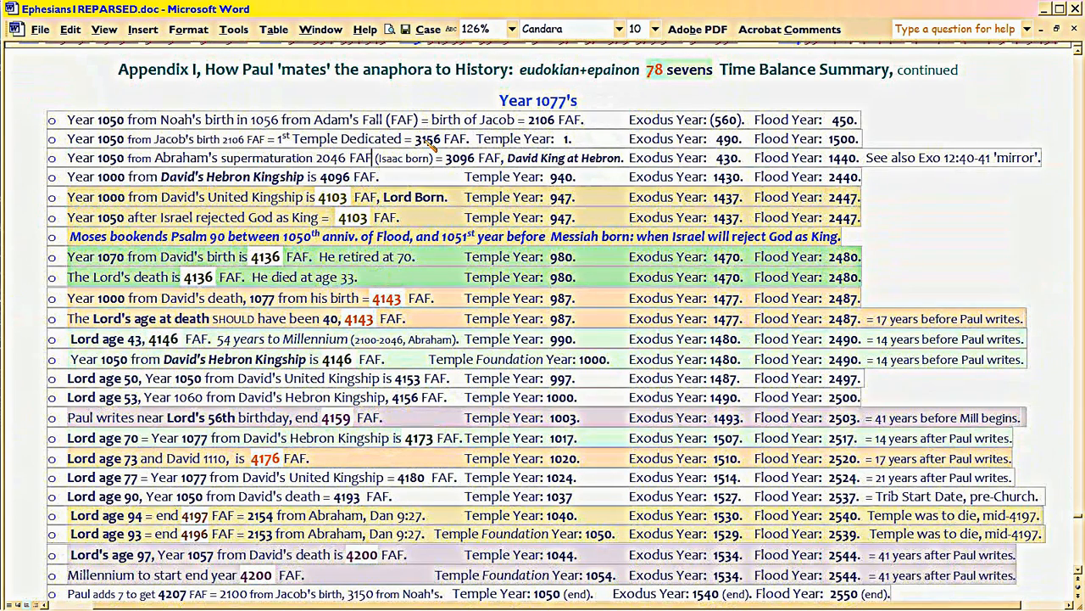
pyautogui.doubleClick(427, 139)
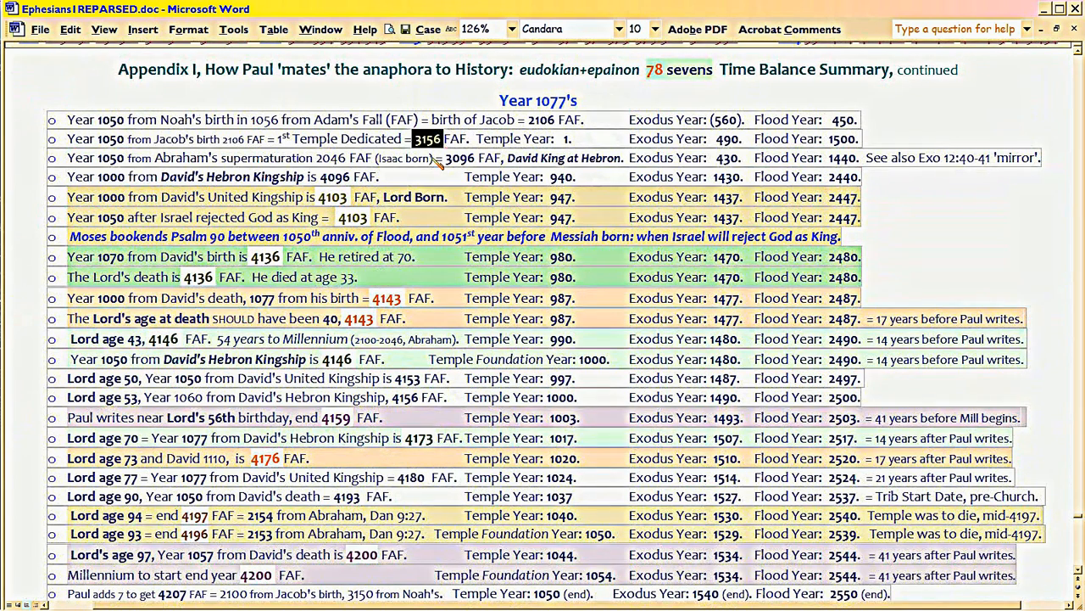
pyautogui.moveTo(365, 258)
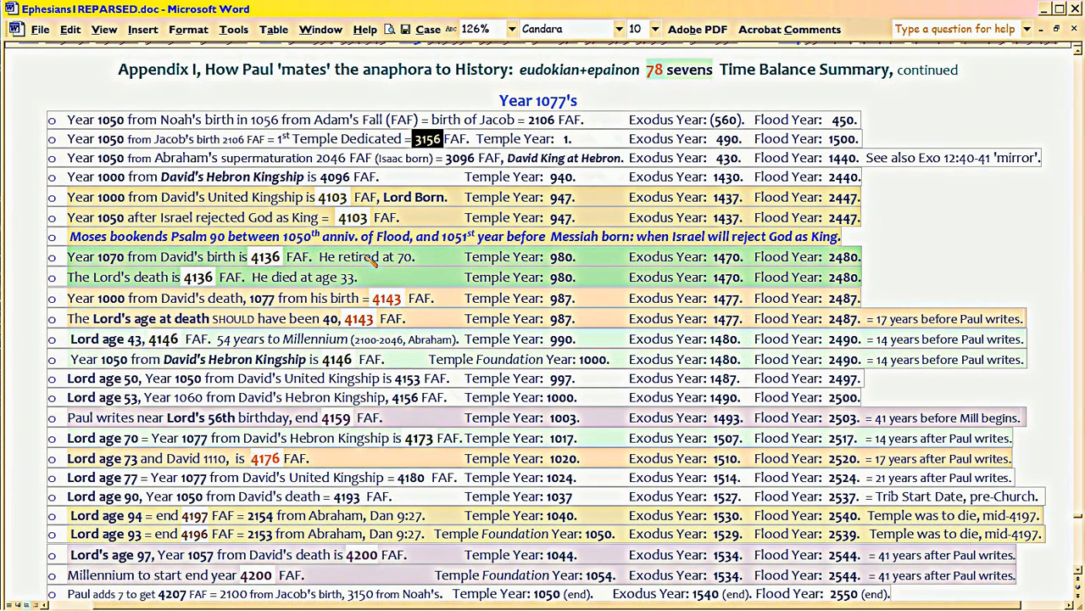
pyautogui.scroll(-3)
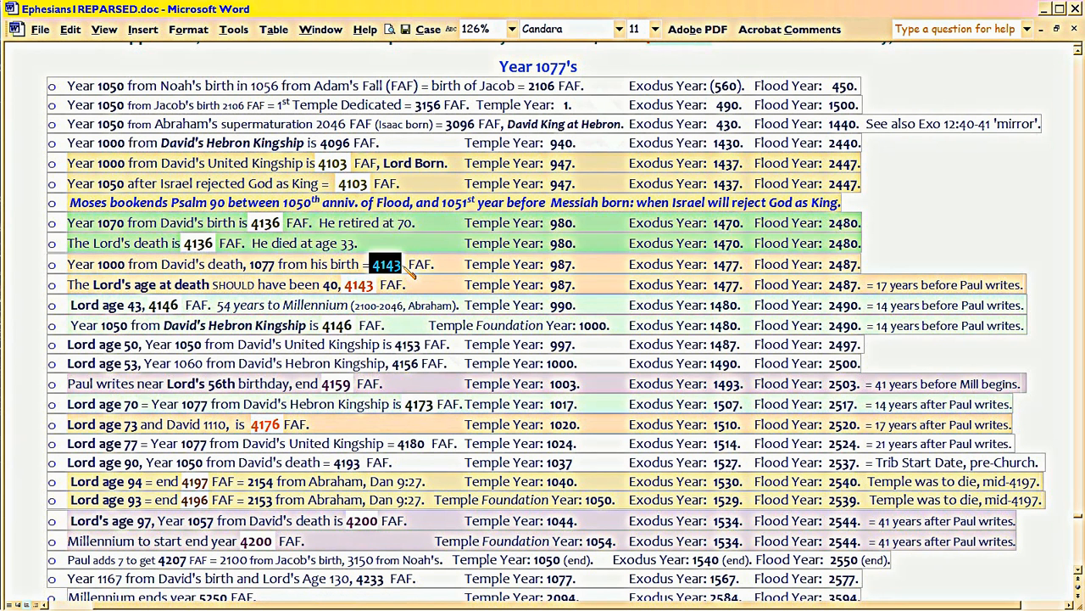
pyautogui.moveTo(410, 118)
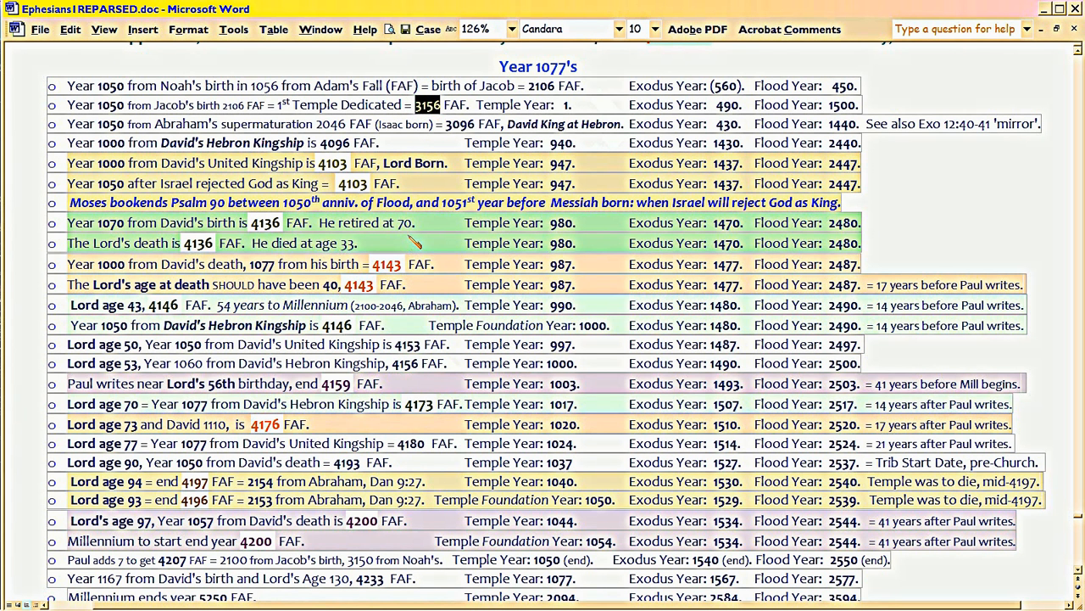
pyautogui.moveTo(386, 314)
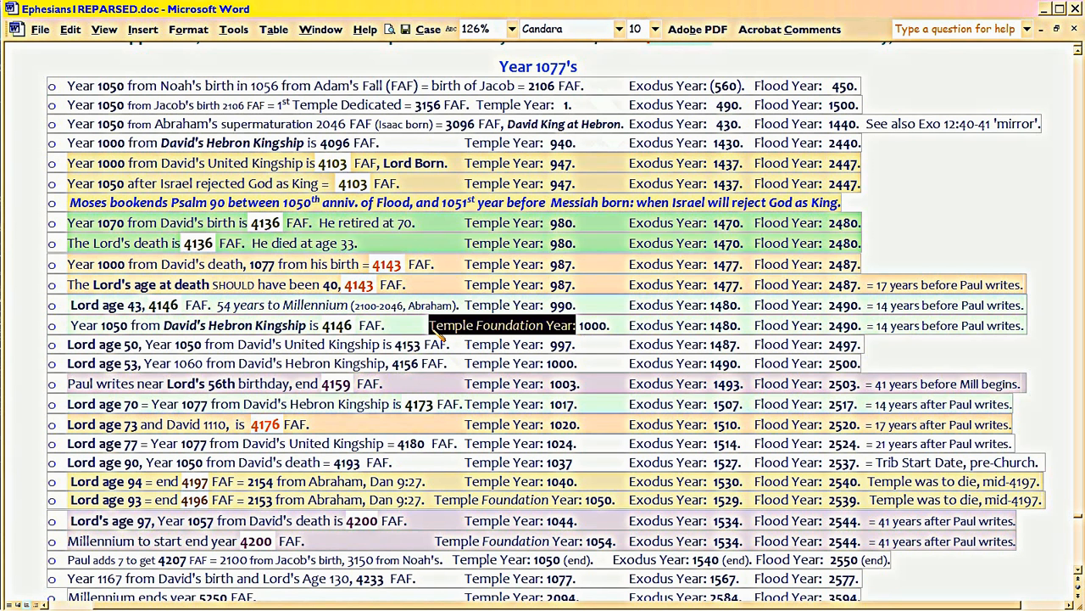
pyautogui.moveTo(336, 338)
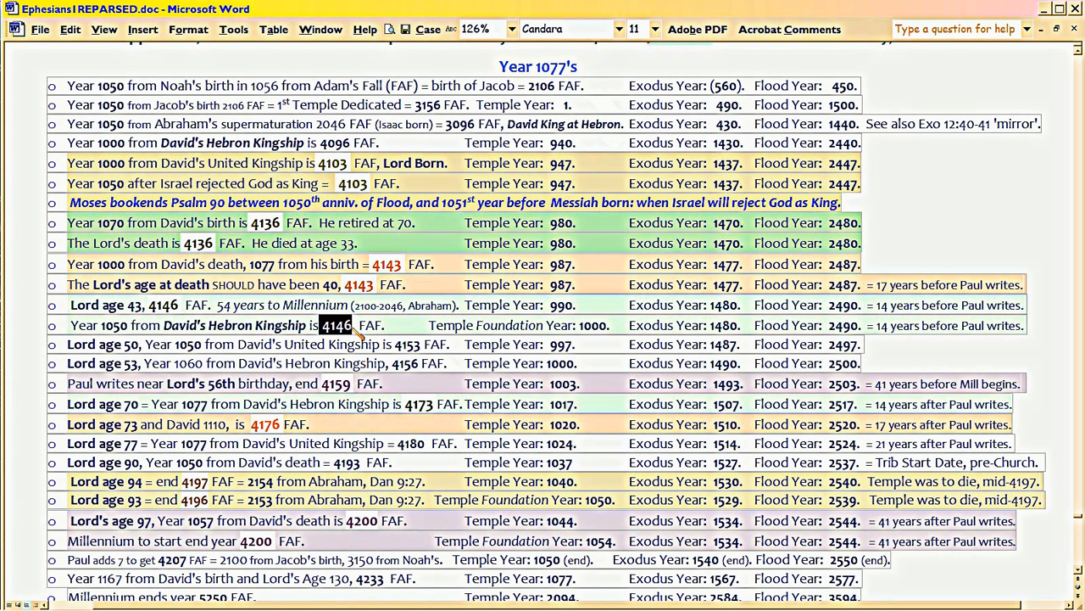
pyautogui.moveTo(370, 302)
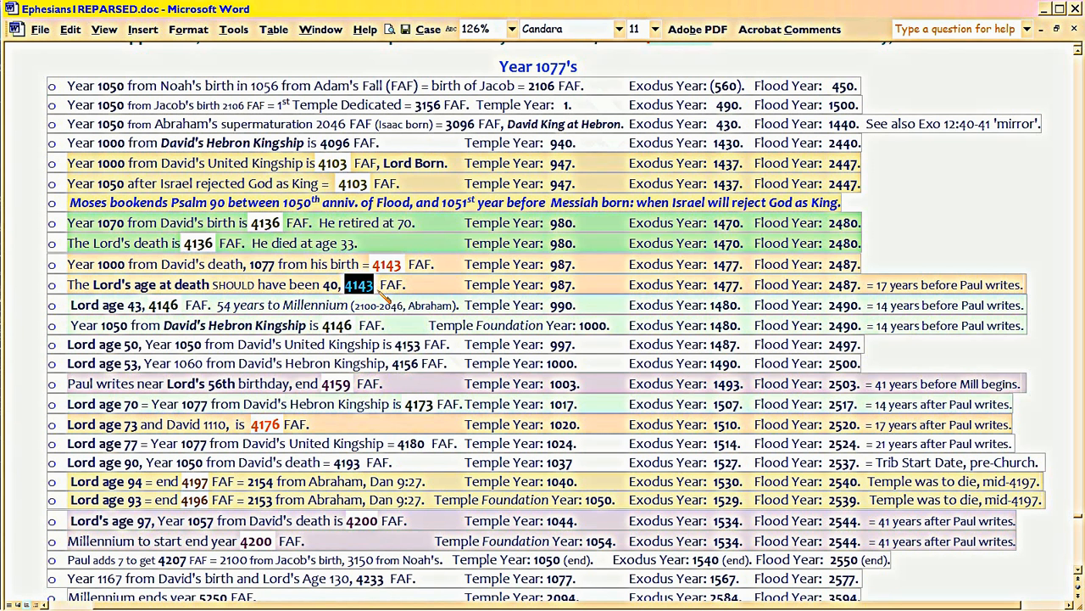
pyautogui.moveTo(386, 299)
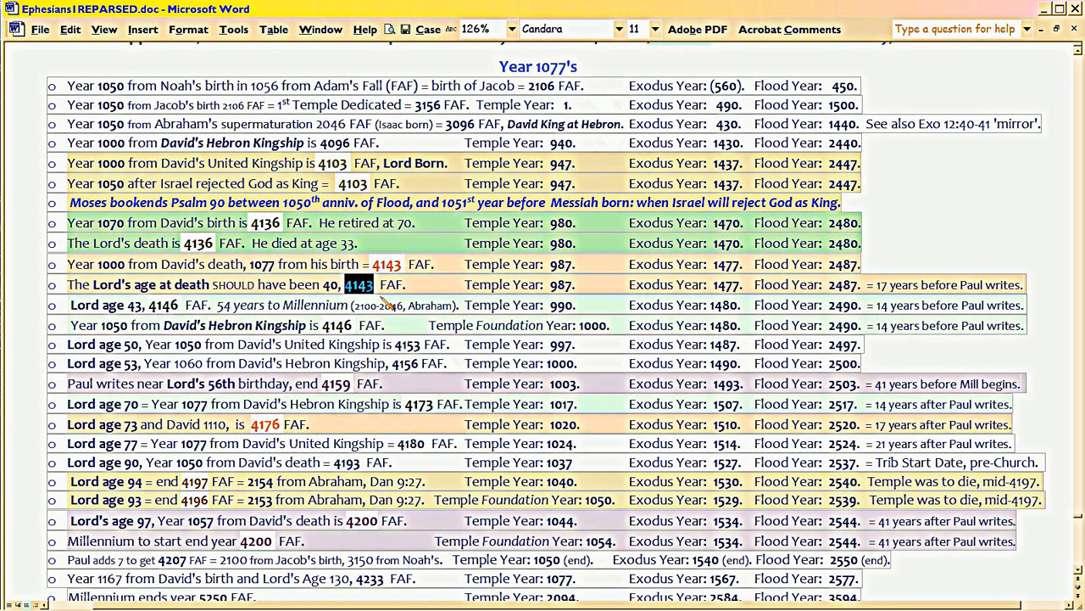
pyautogui.moveTo(381, 302)
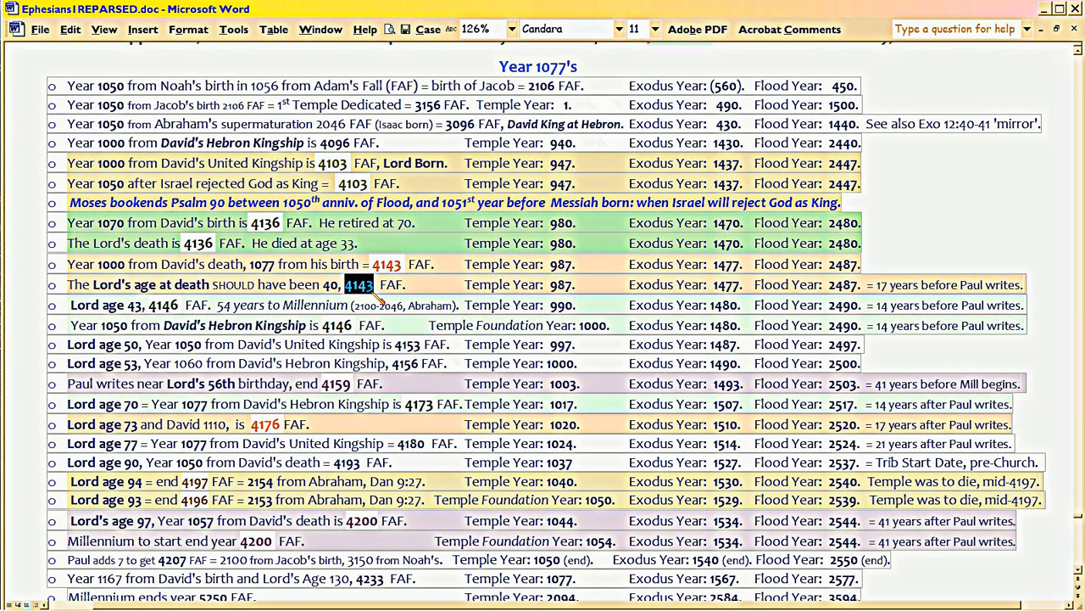
pyautogui.moveTo(377, 302)
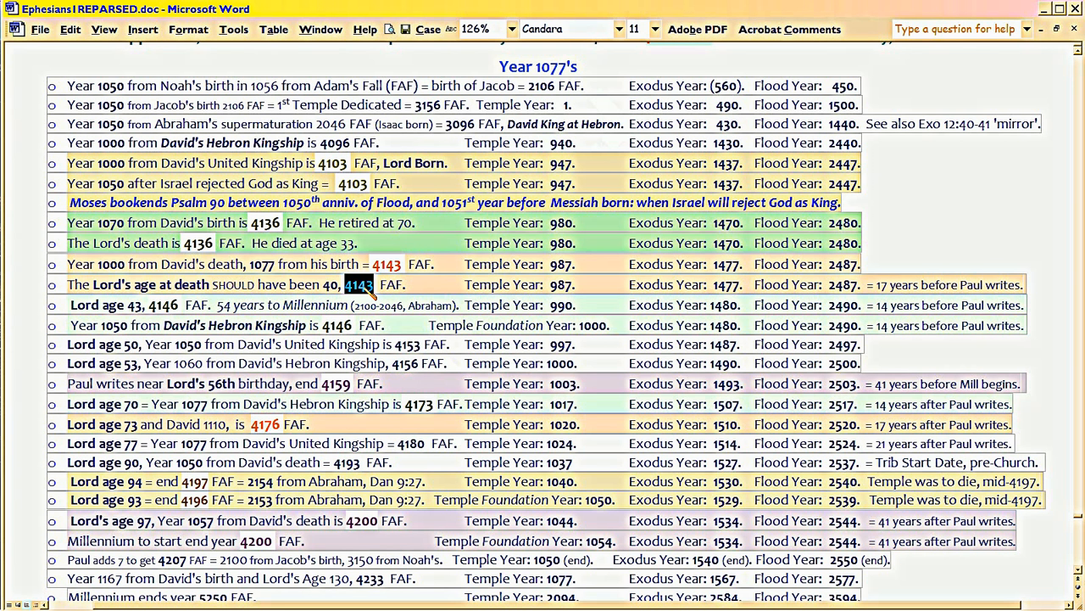
pyautogui.doubleClick(505, 285)
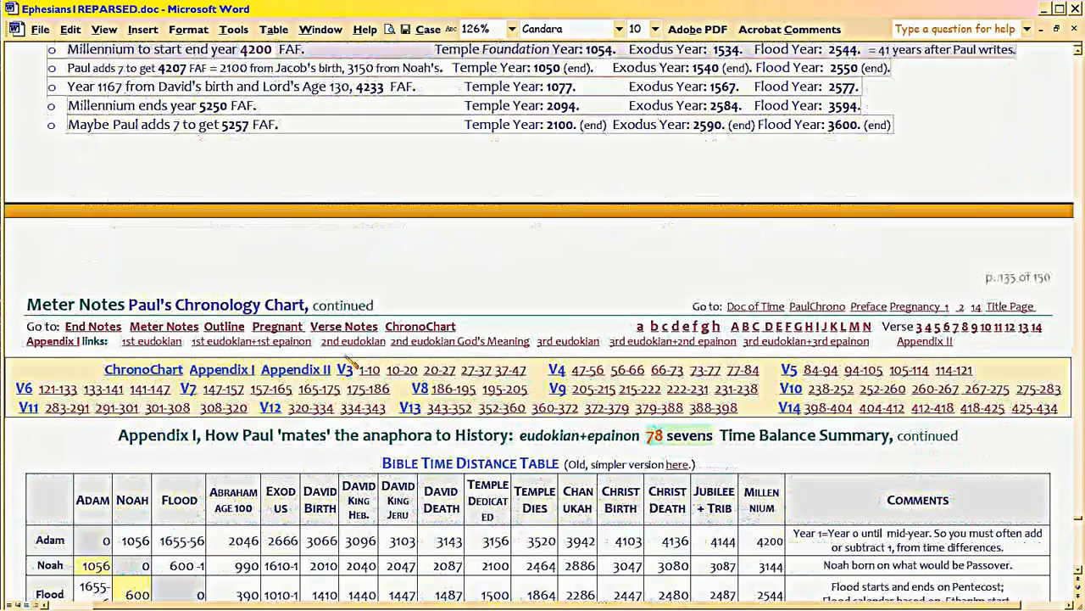
# Step: Scroll down so the full Bible Time Distance Table, Adam through Millennium, fills the window
pyautogui.scroll(-3)
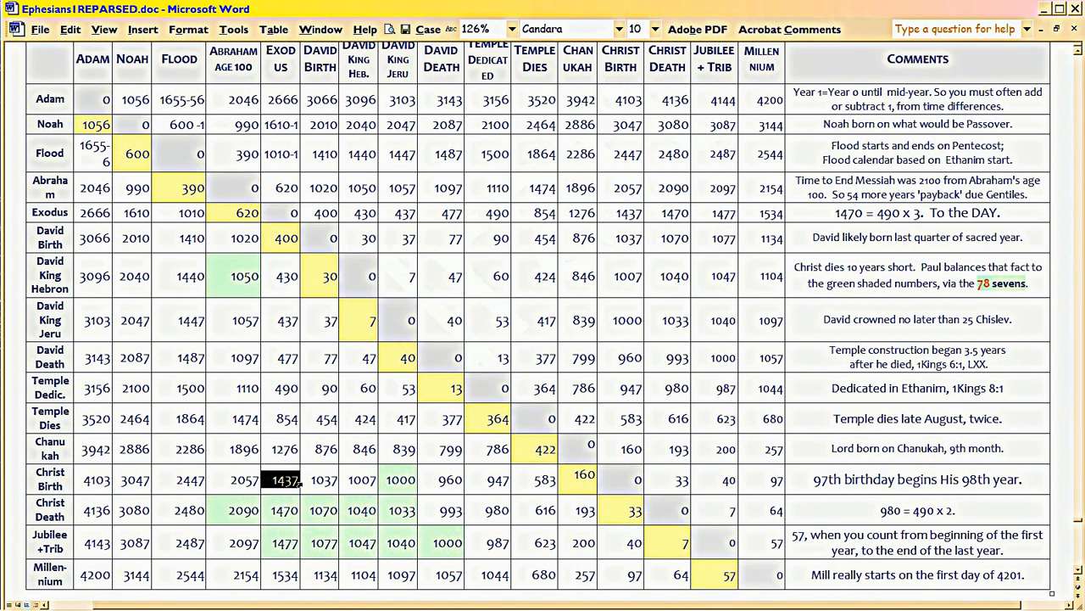
pyautogui.moveTo(318, 465)
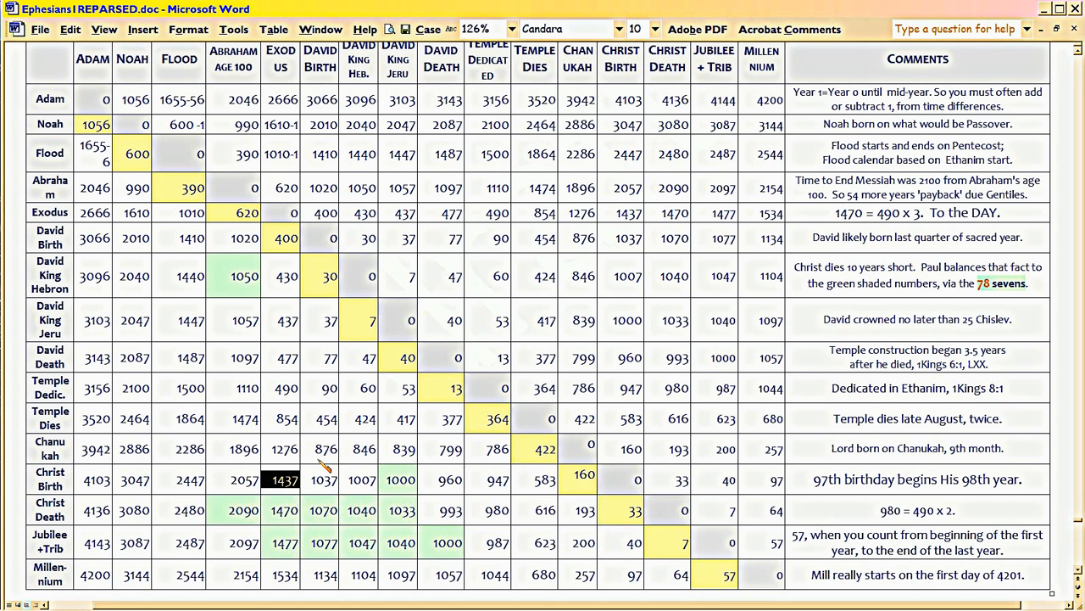
pyautogui.moveTo(285, 132)
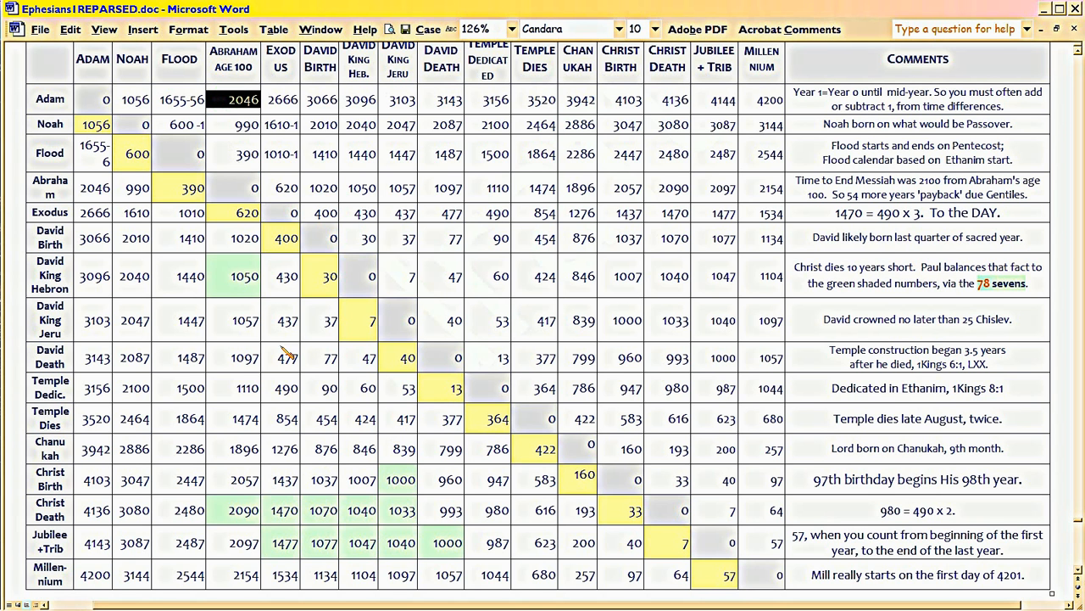
pyautogui.click(282, 480)
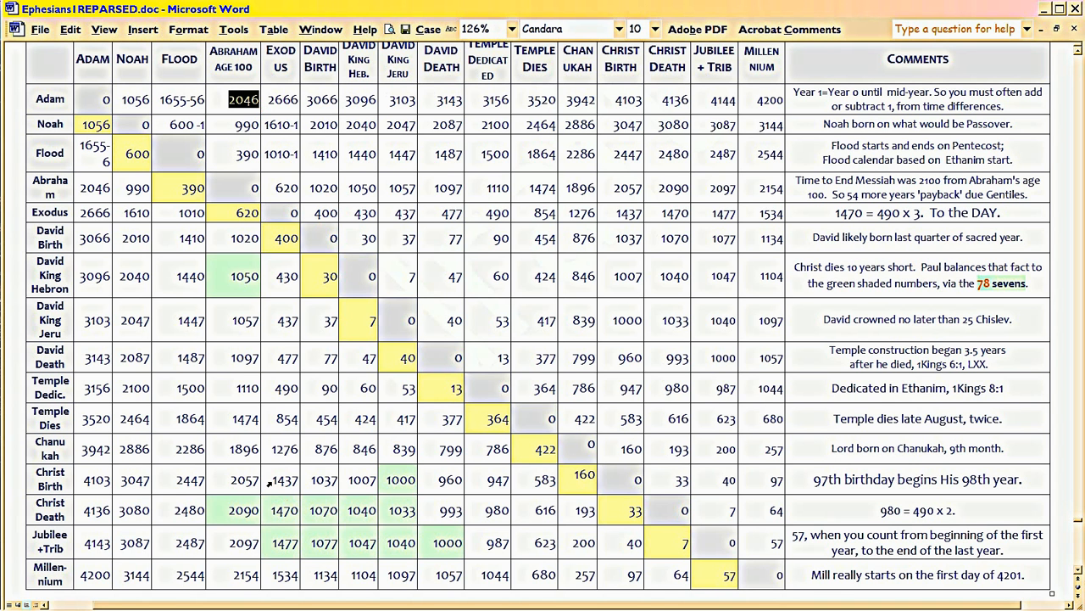
pyautogui.click(281, 479)
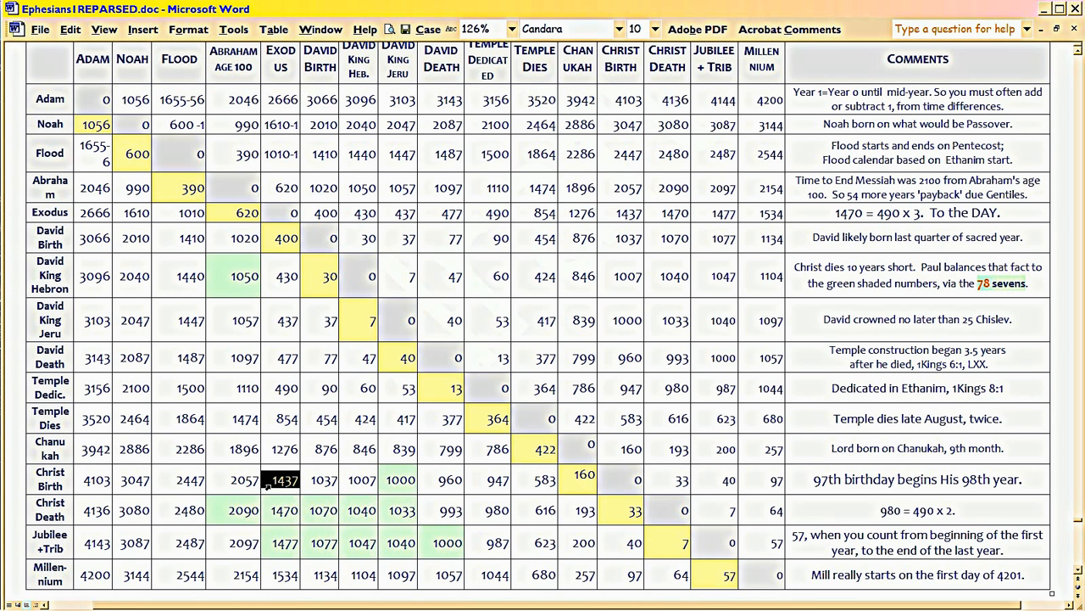
pyautogui.moveTo(265, 481)
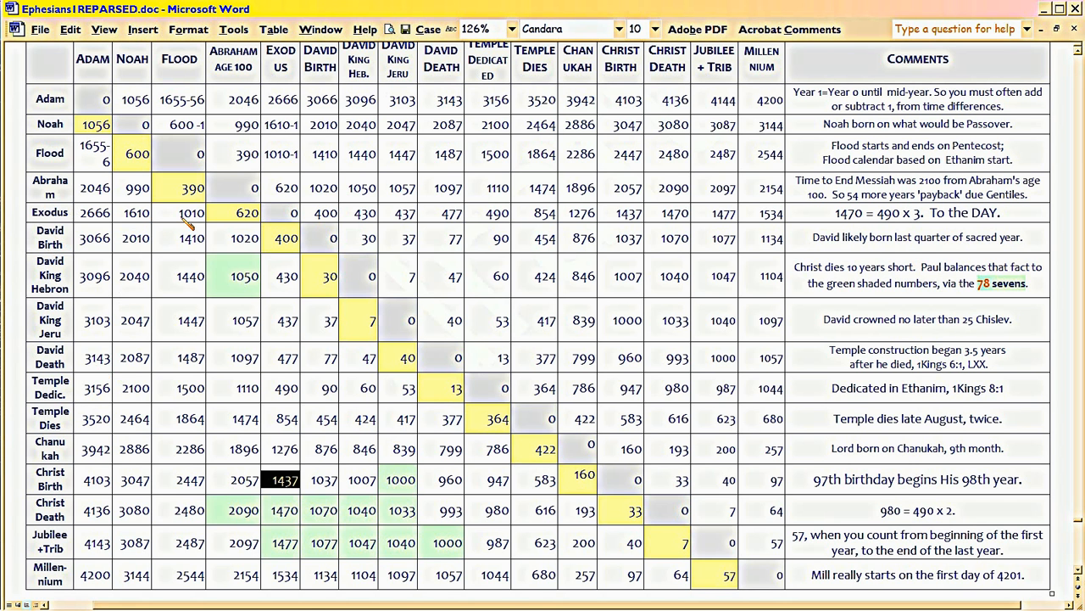
pyautogui.click(179, 214)
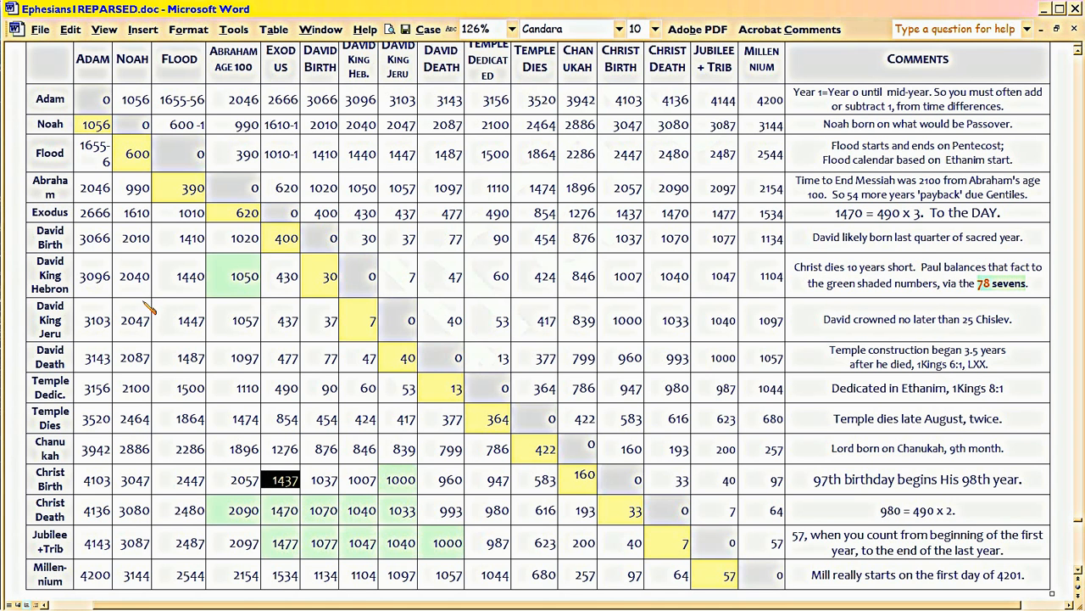
pyautogui.click(178, 213)
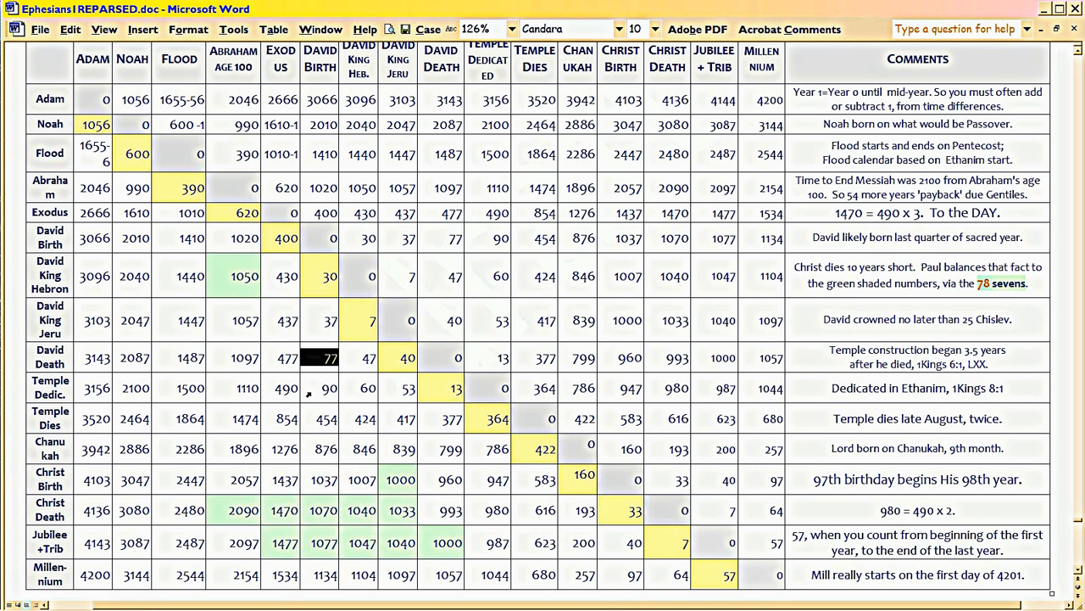
pyautogui.click(319, 386)
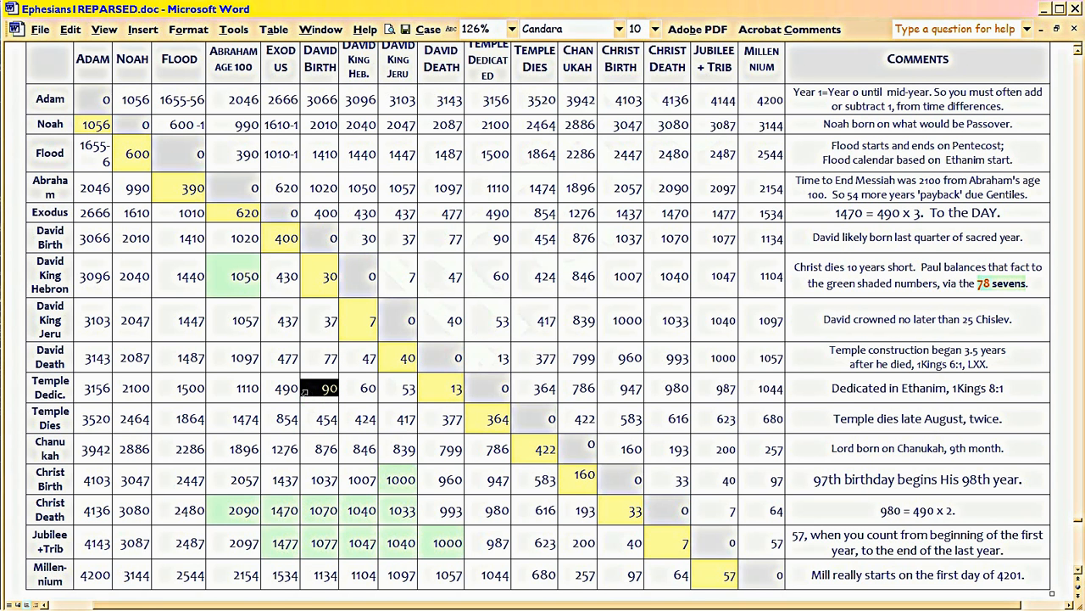